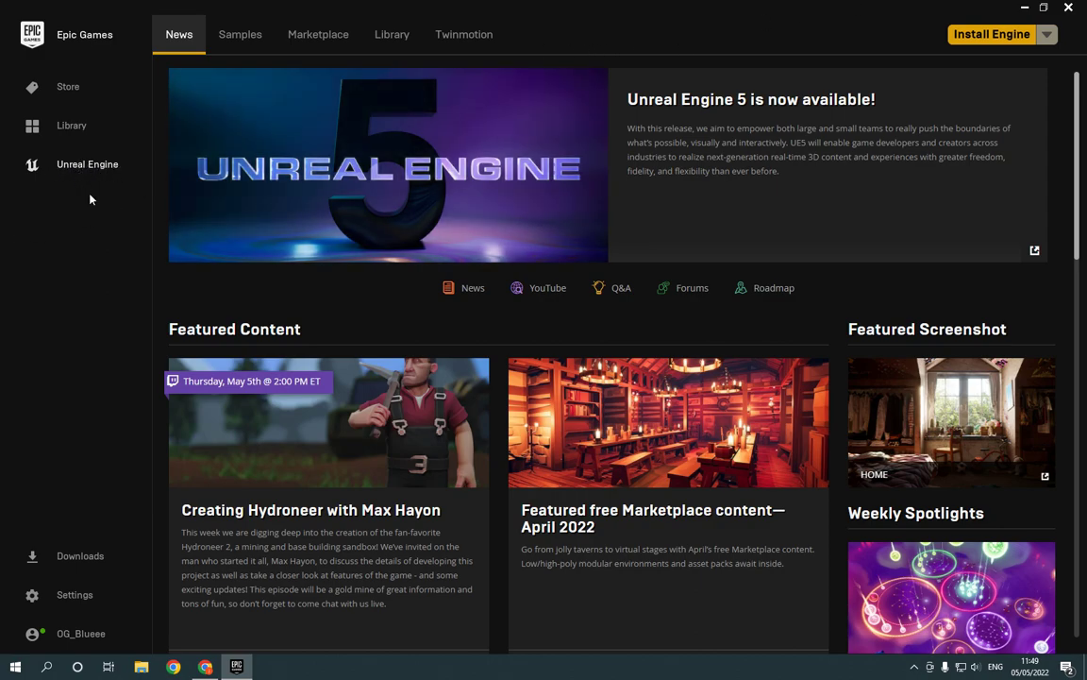
# Choose Manage Account from the launcher's account menu to open General Settings.
pyautogui.click(81, 633)
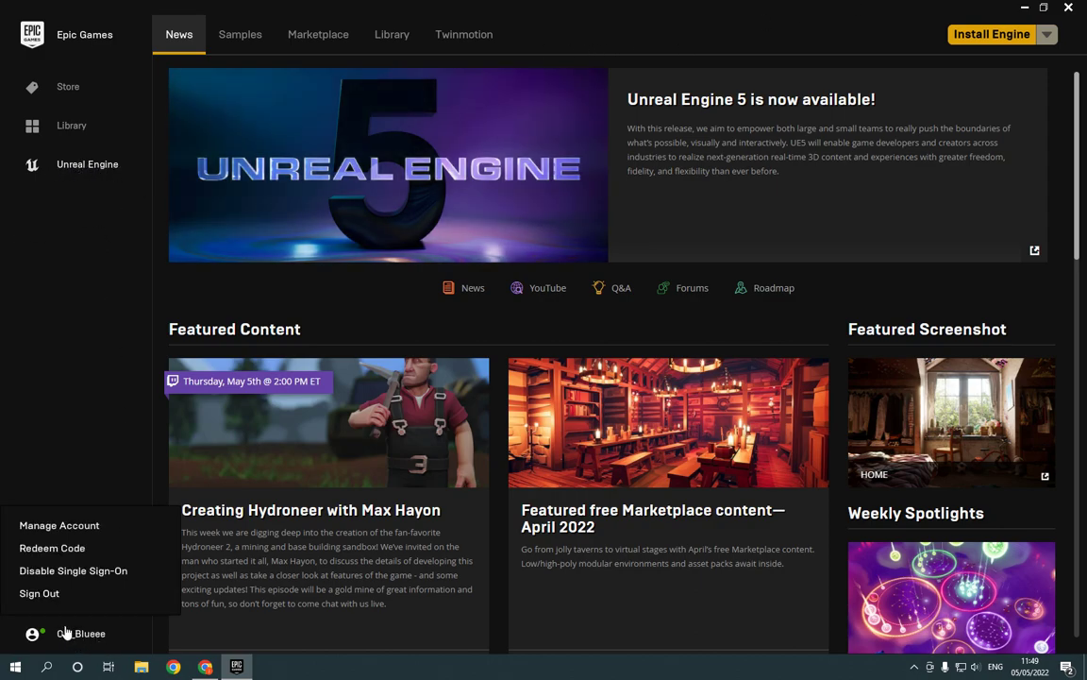
pyautogui.moveTo(58, 525)
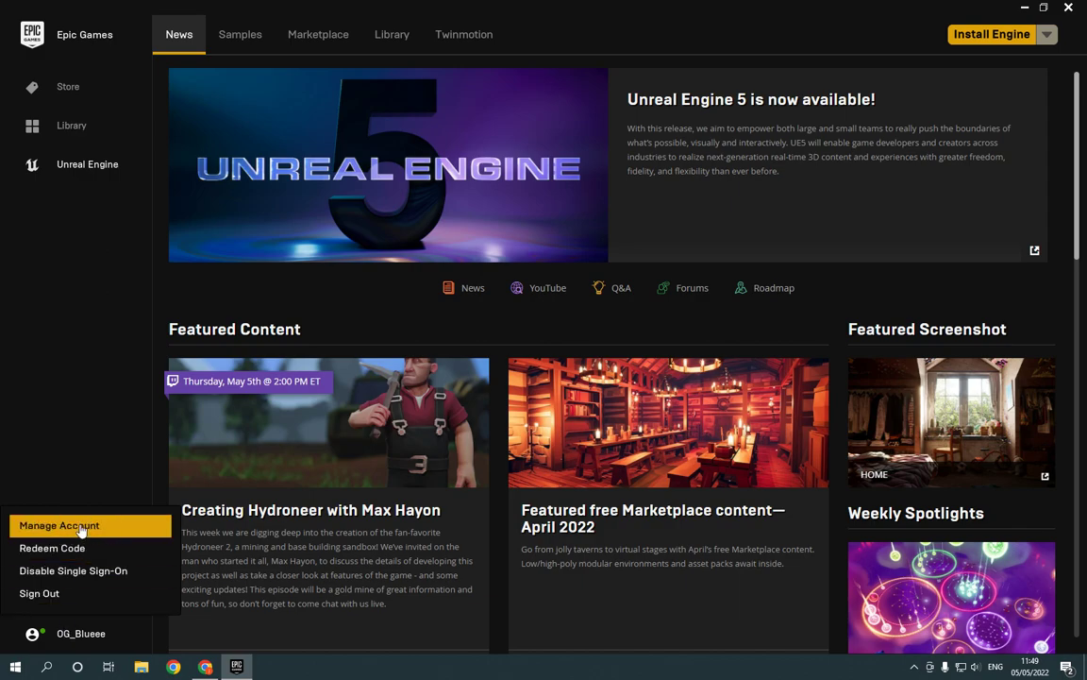
pyautogui.click(58, 526)
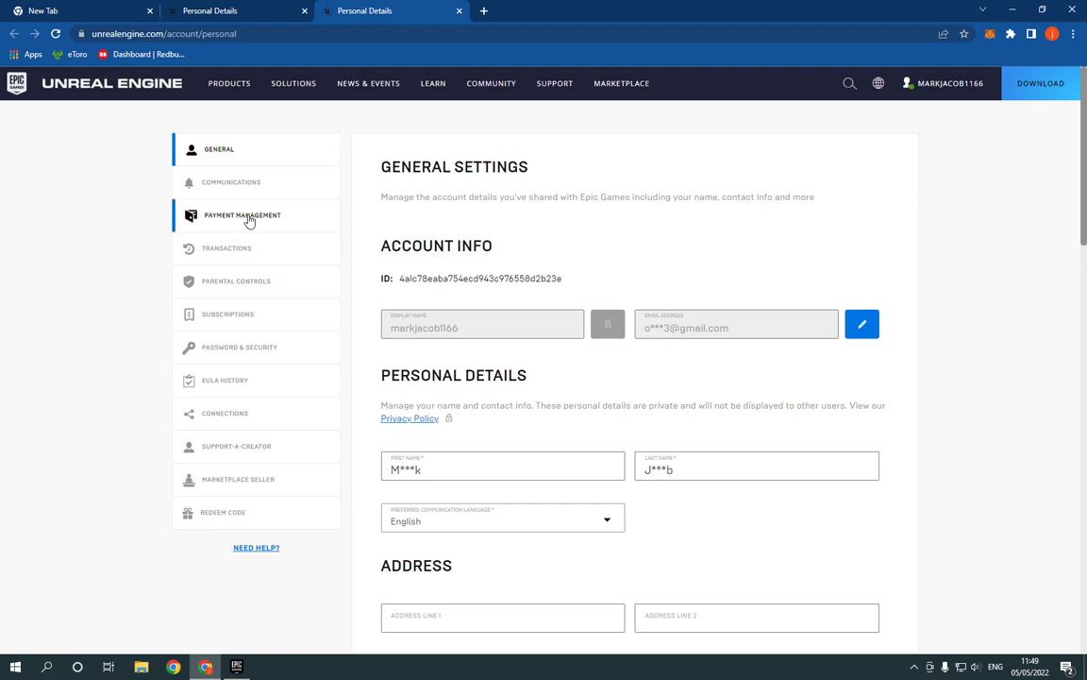
pyautogui.moveTo(271, 218)
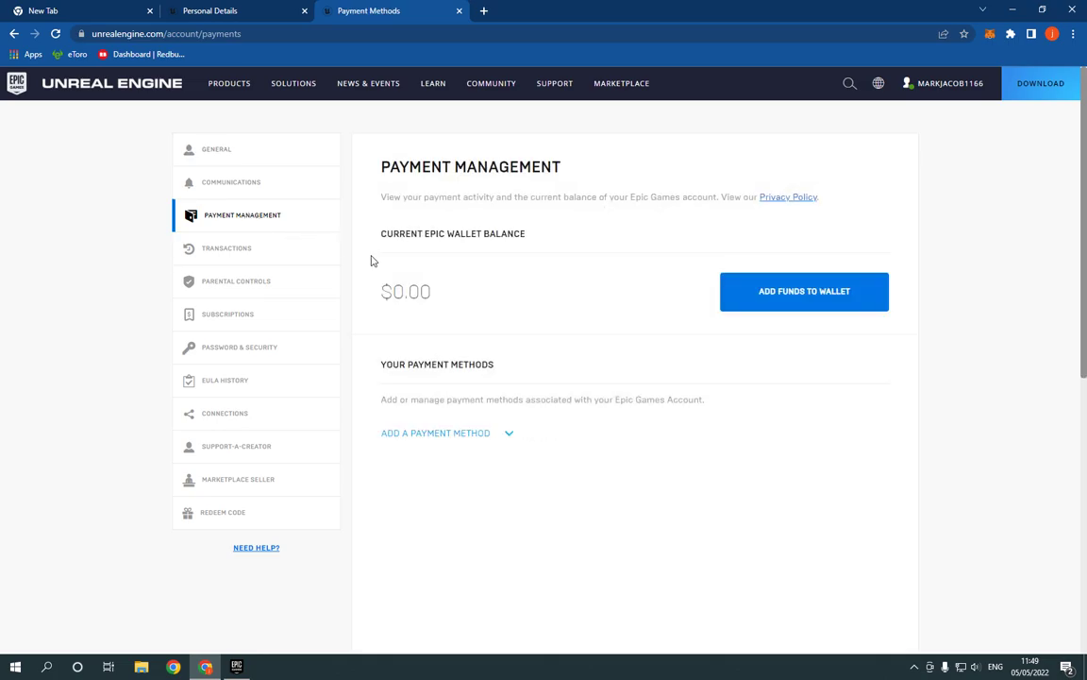
# Open the Payment Management page showing the $0.00 wallet balance.
pyautogui.doubleClick(405, 292)
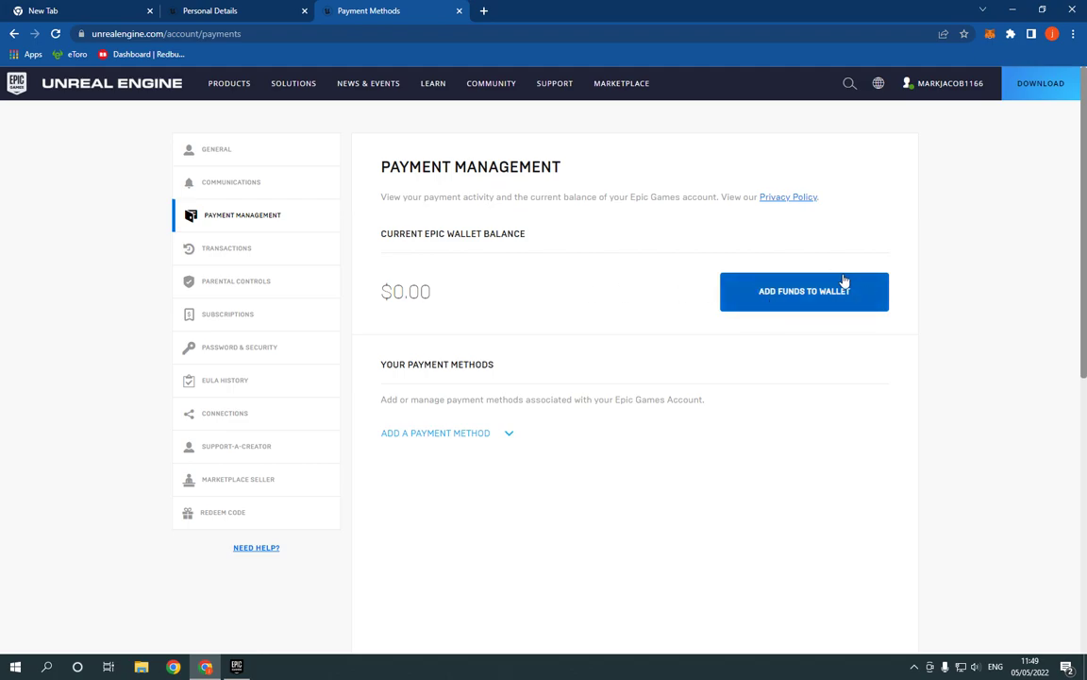
# Add funds to the wallet, choosing $10.00 and PayPal as payment method.
pyautogui.click(804, 291)
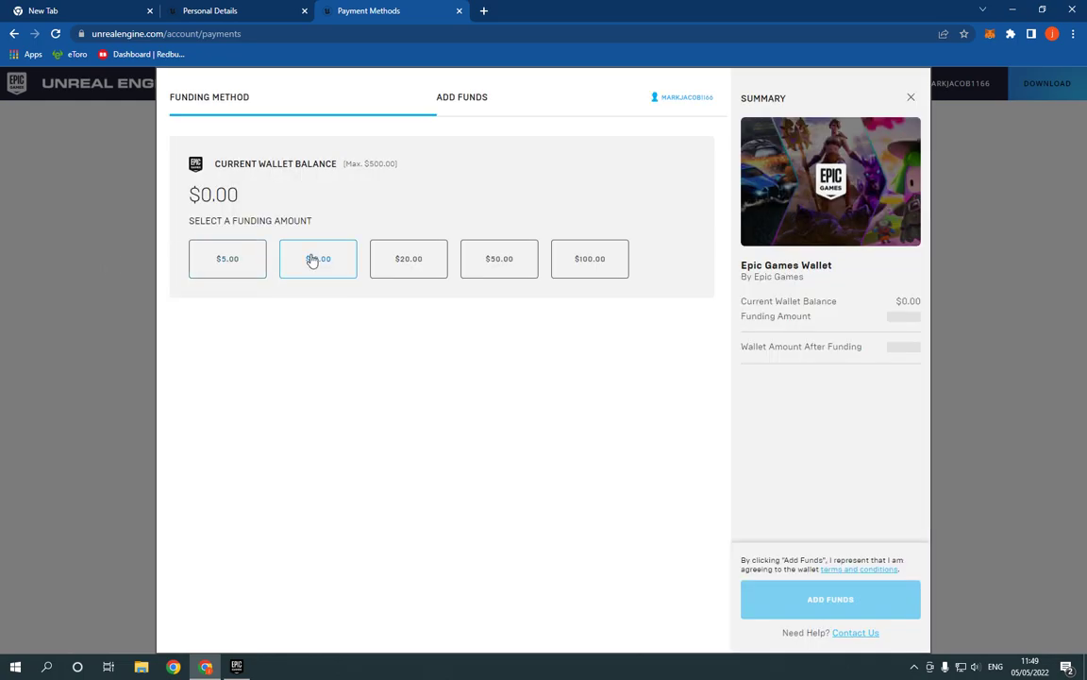
pyautogui.click(318, 259)
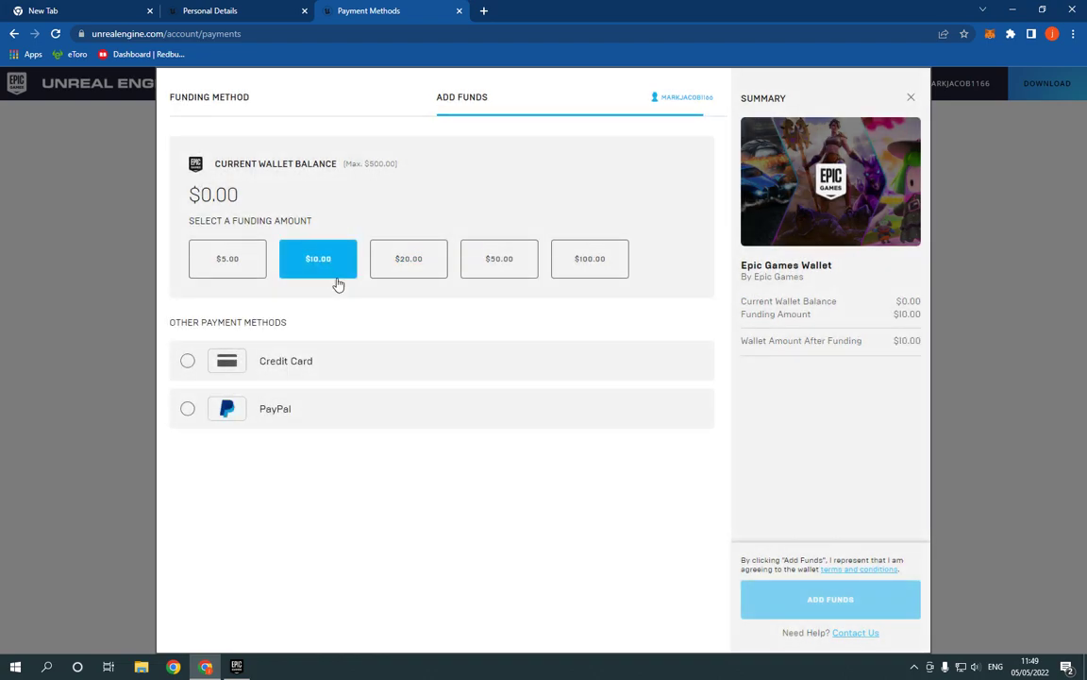
pyautogui.moveTo(7, 298)
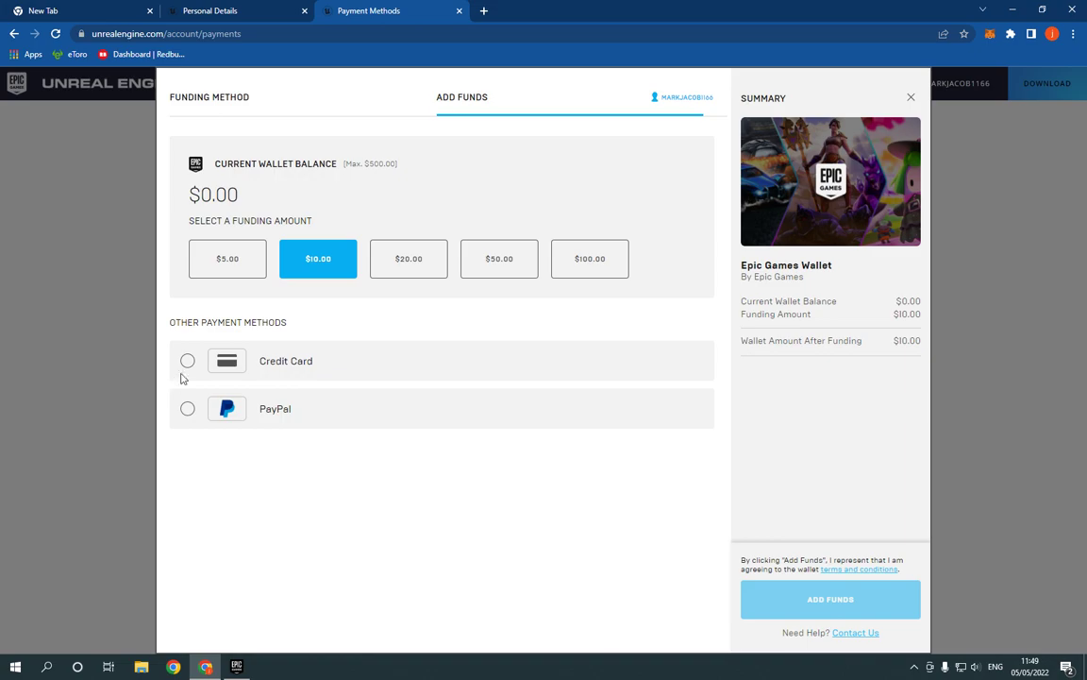
pyautogui.click(187, 361)
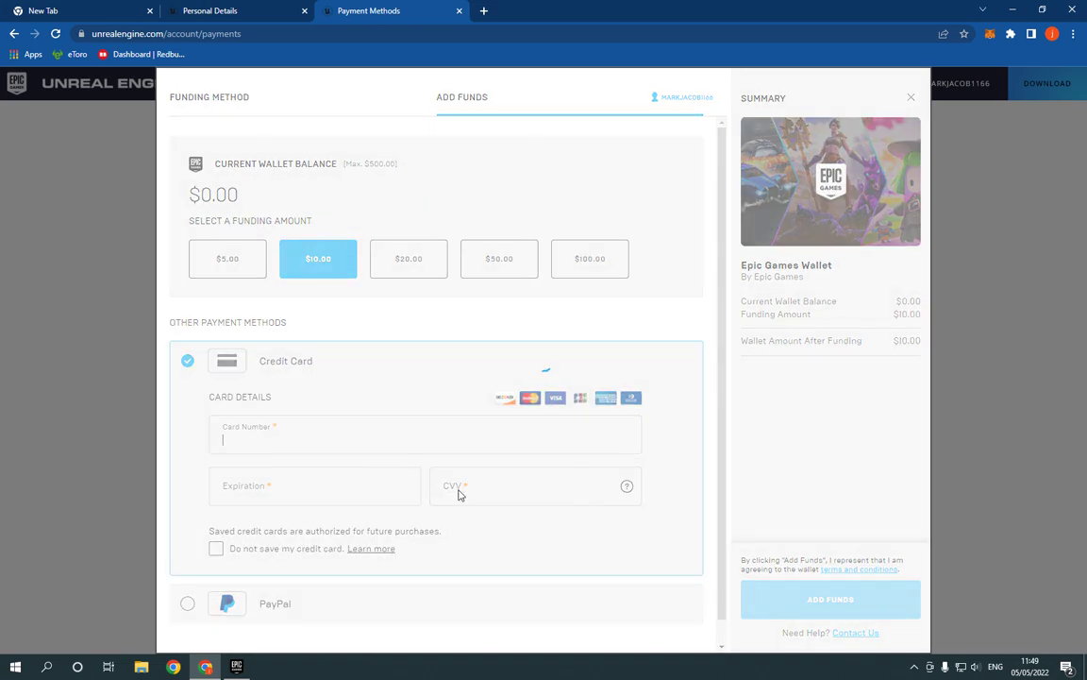
pyautogui.click(187, 603)
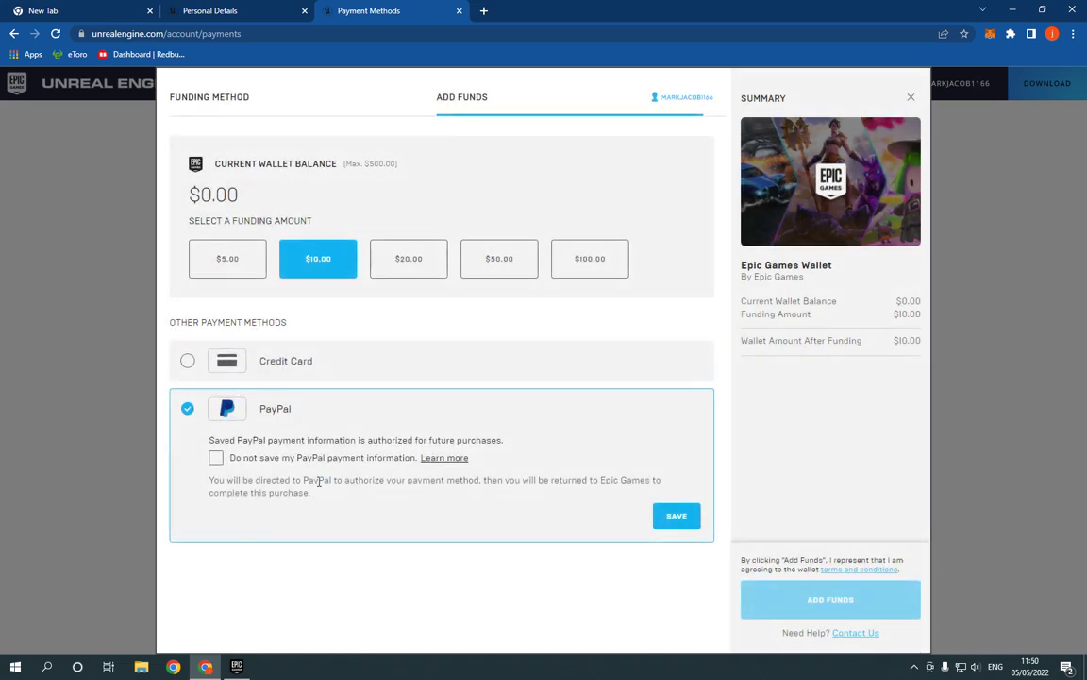